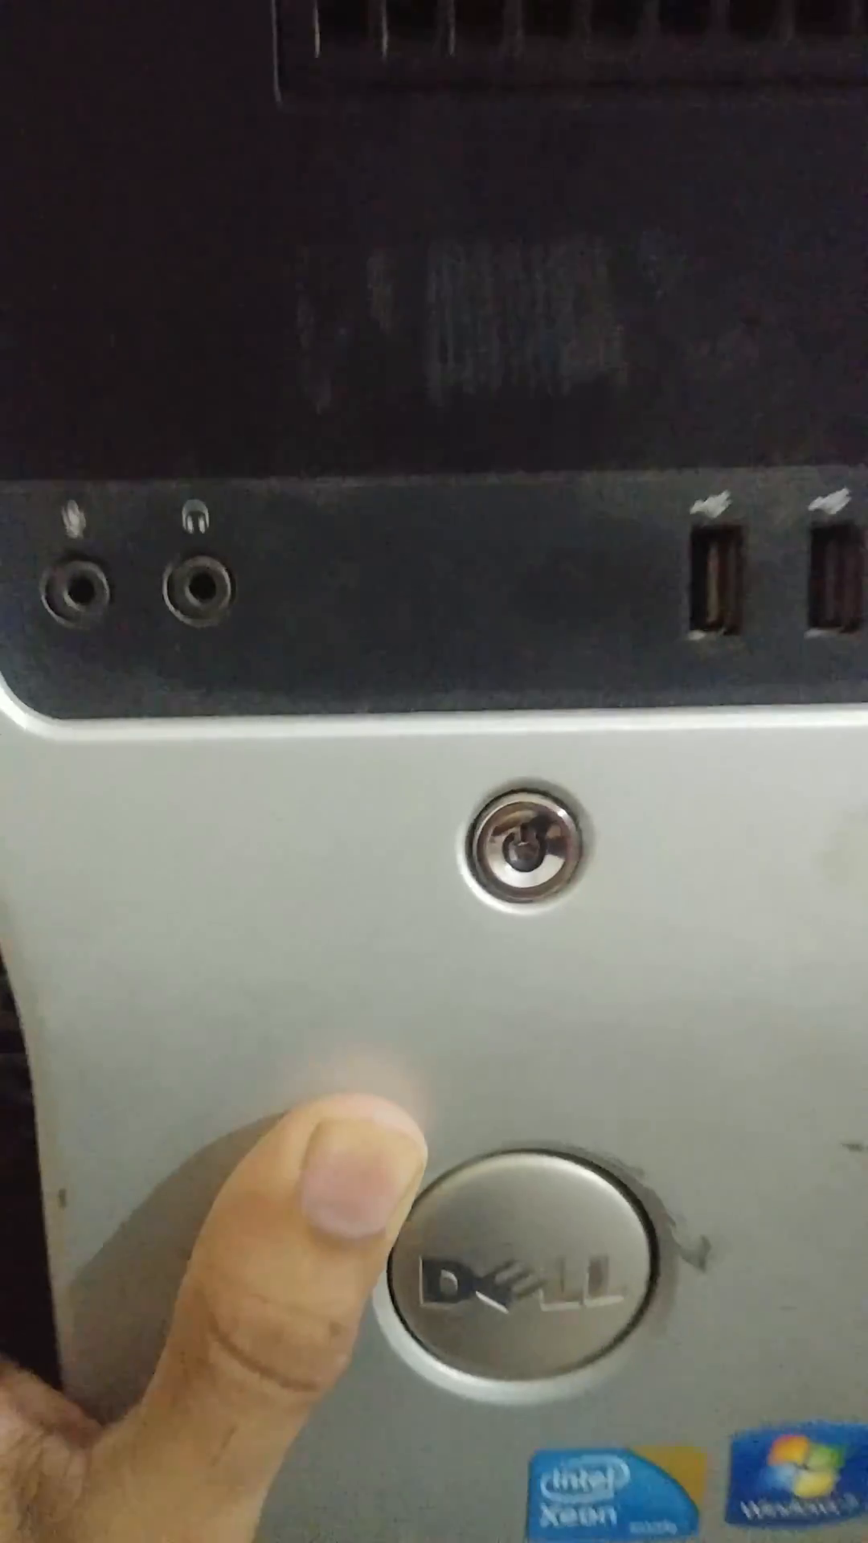
{"action": "left_click", "coordinate": [492, 881]}
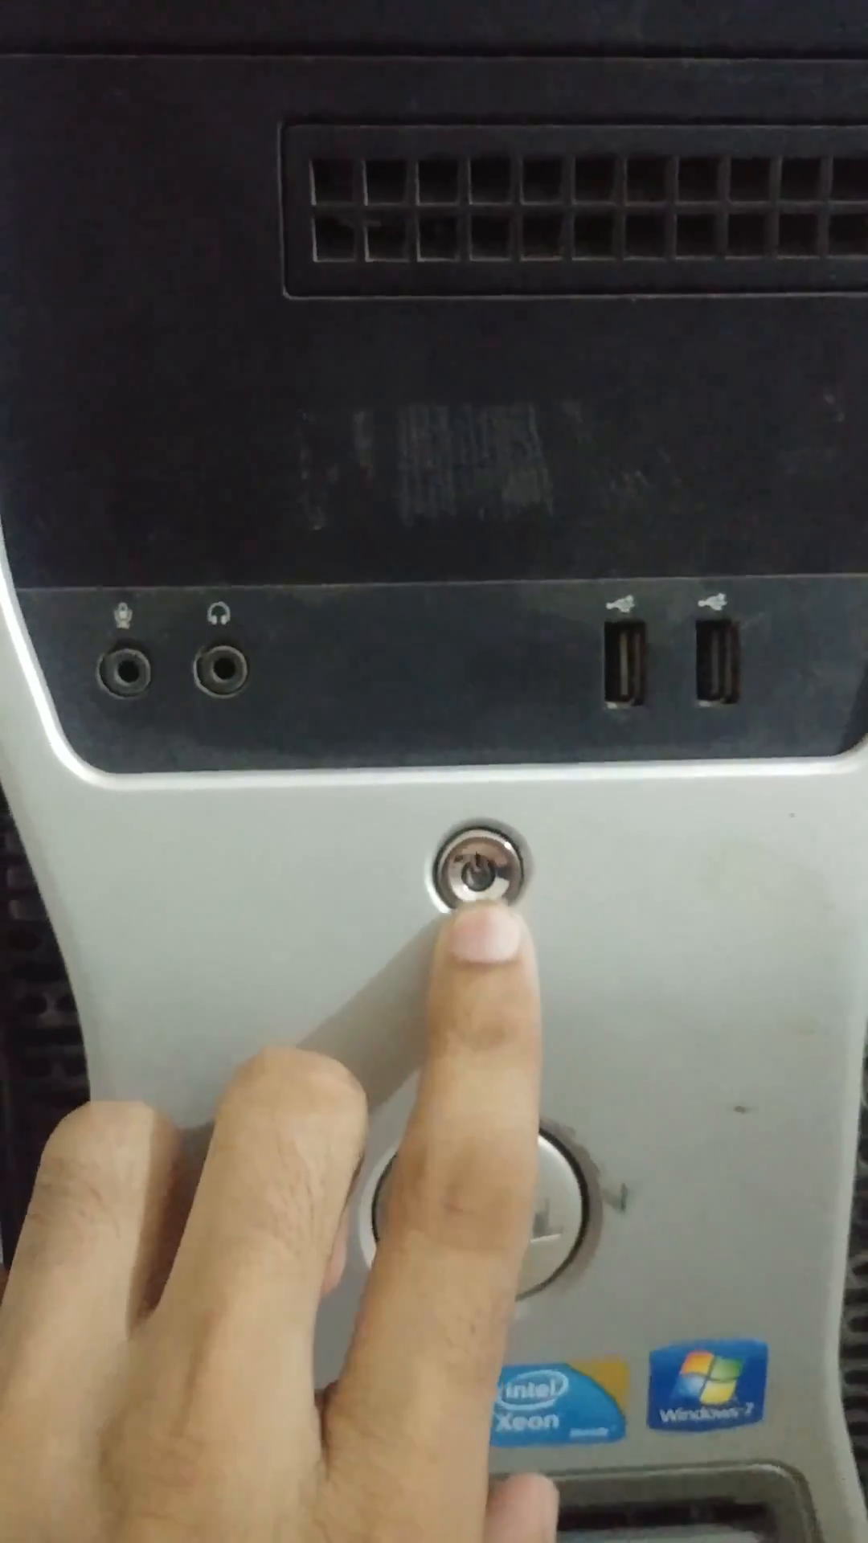
{"action": "left_click", "coordinate": [479, 888]}
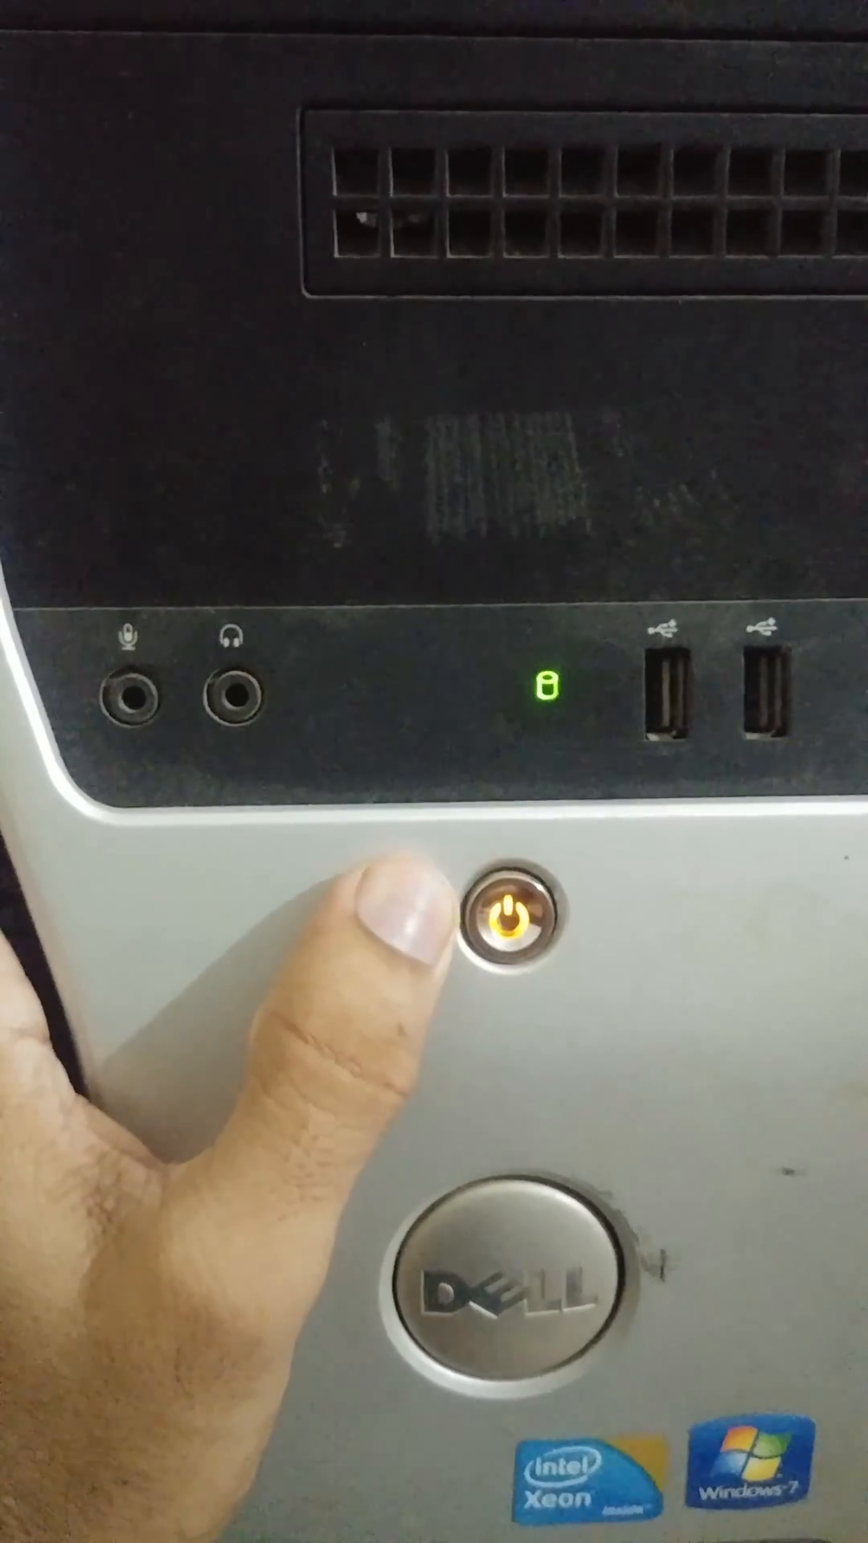
{"action": "left_click", "coordinate": [507, 919]}
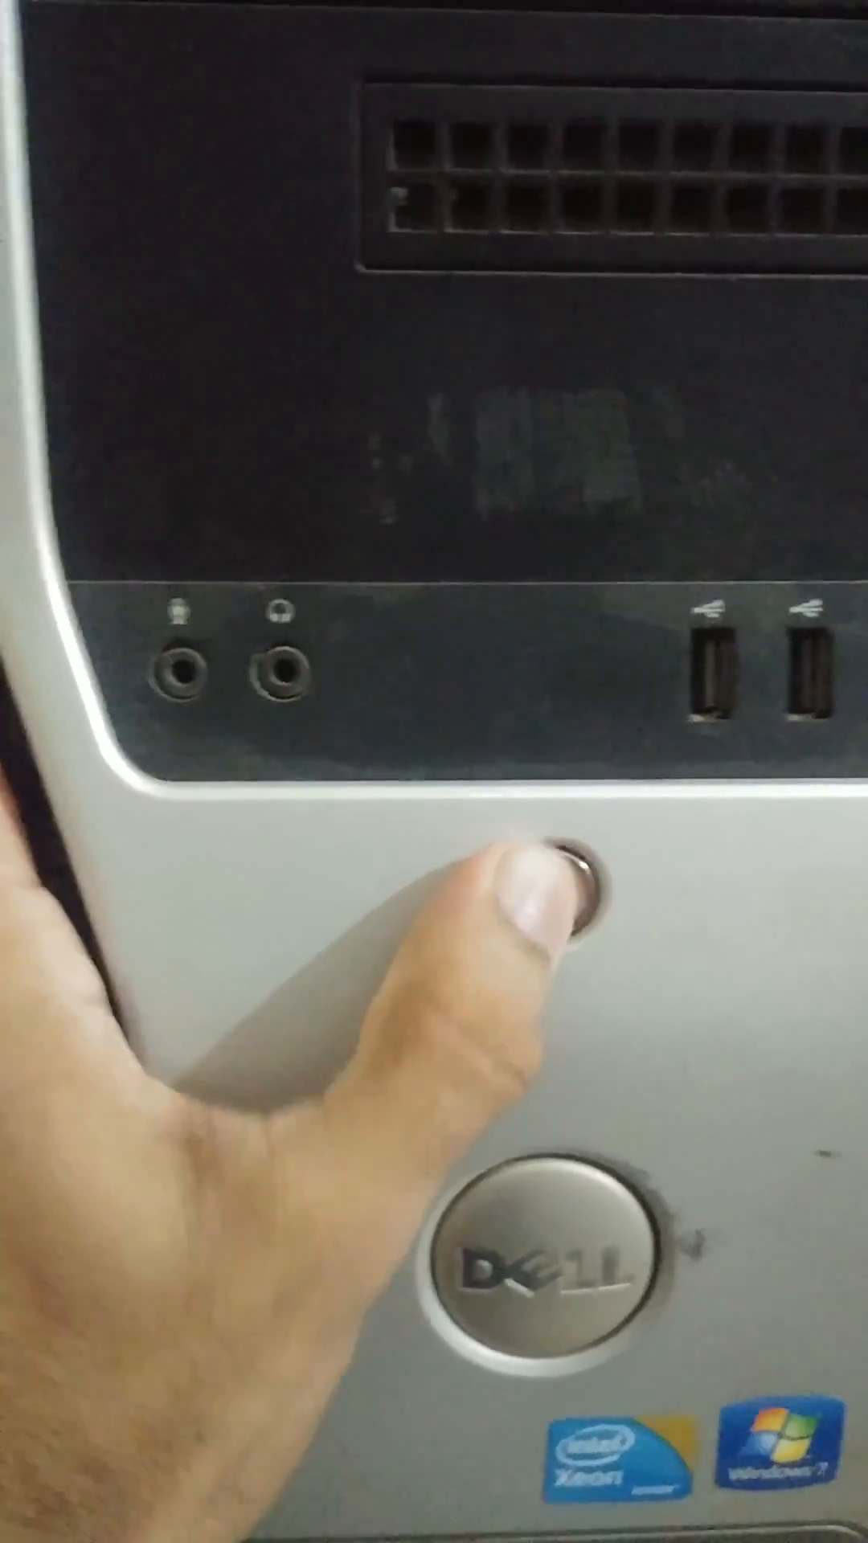
{"action": "left_click", "coordinate": [532, 910]}
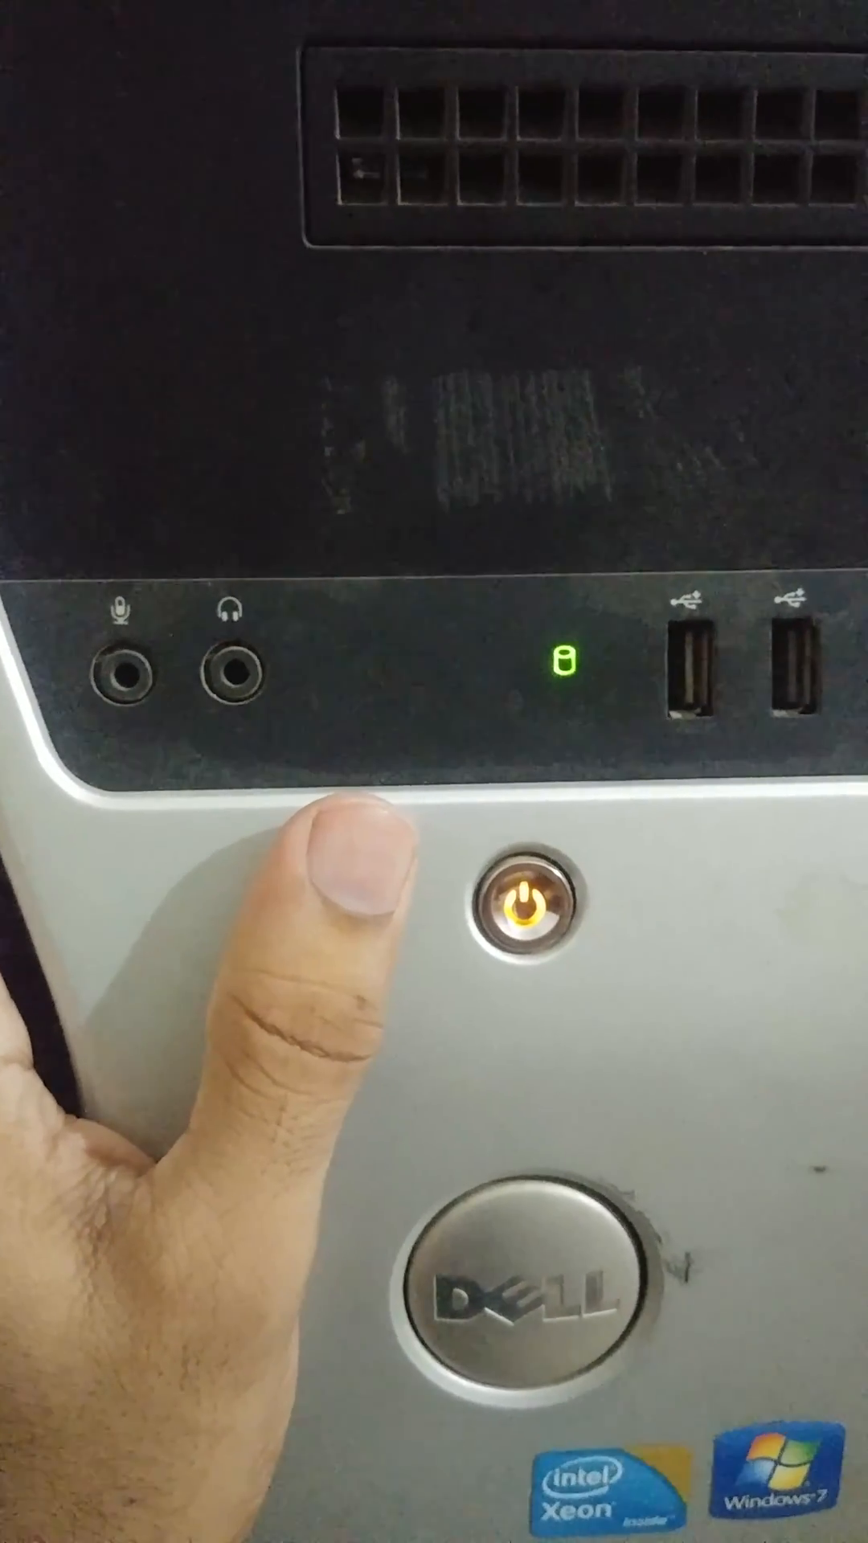
{"action": "left_click", "coordinate": [524, 920]}
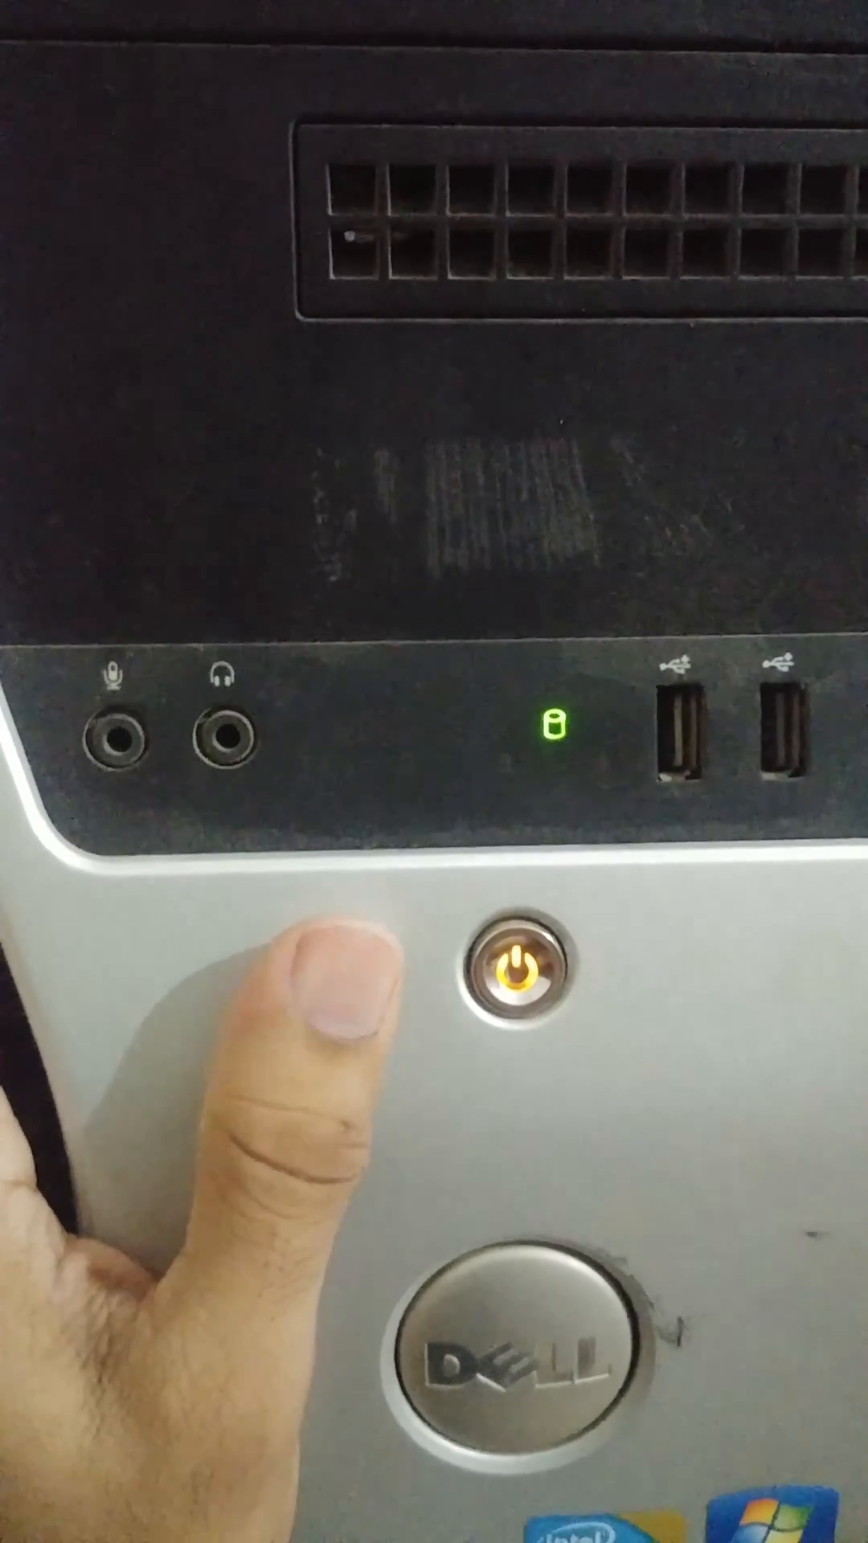
{"action": "left_click", "coordinate": [516, 987]}
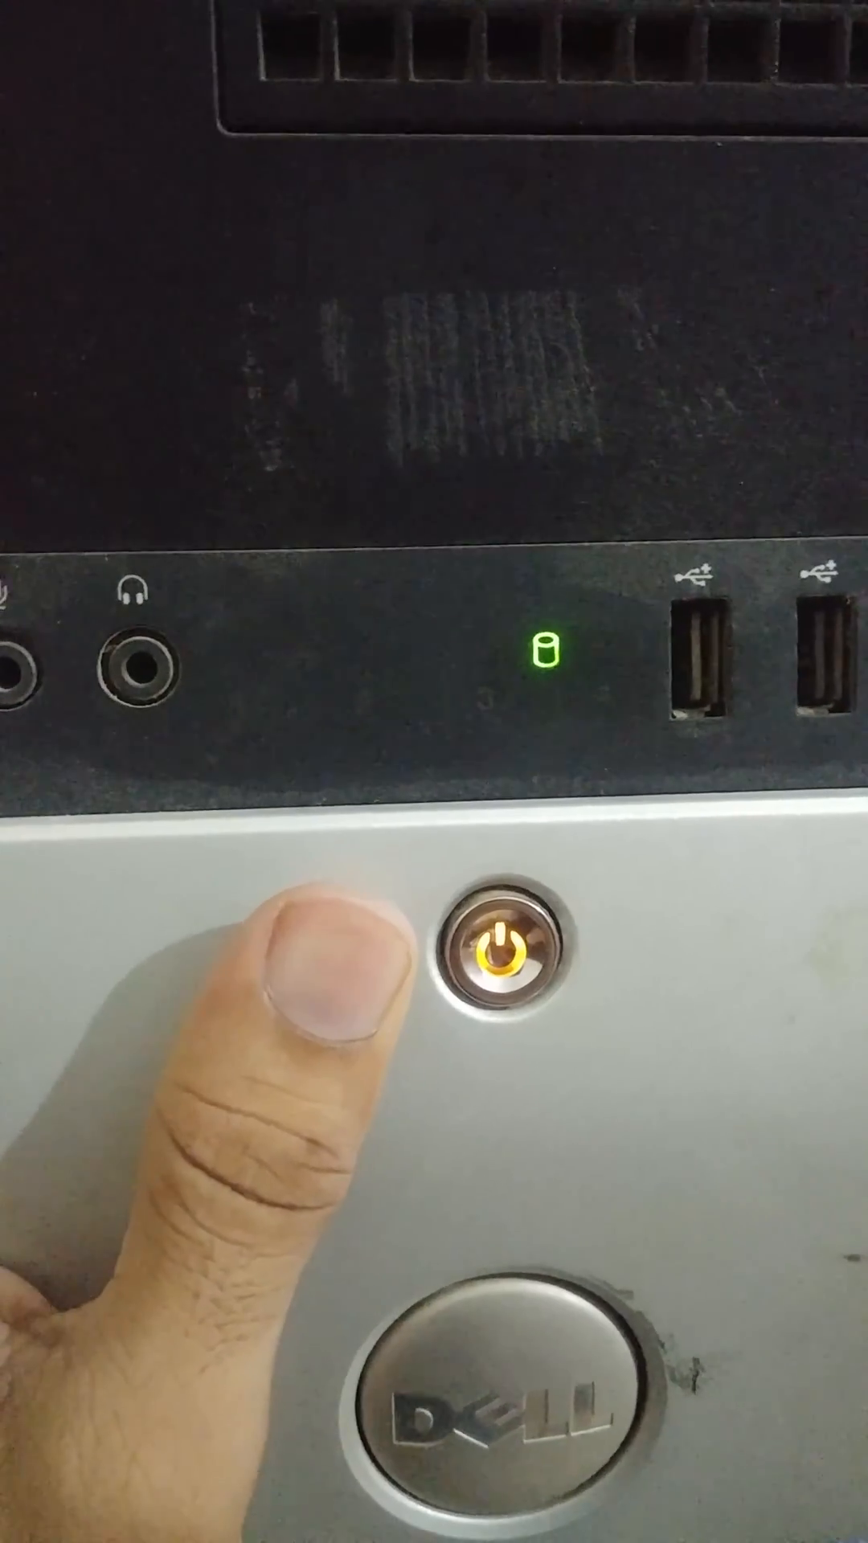
{"action": "left_click", "coordinate": [501, 969]}
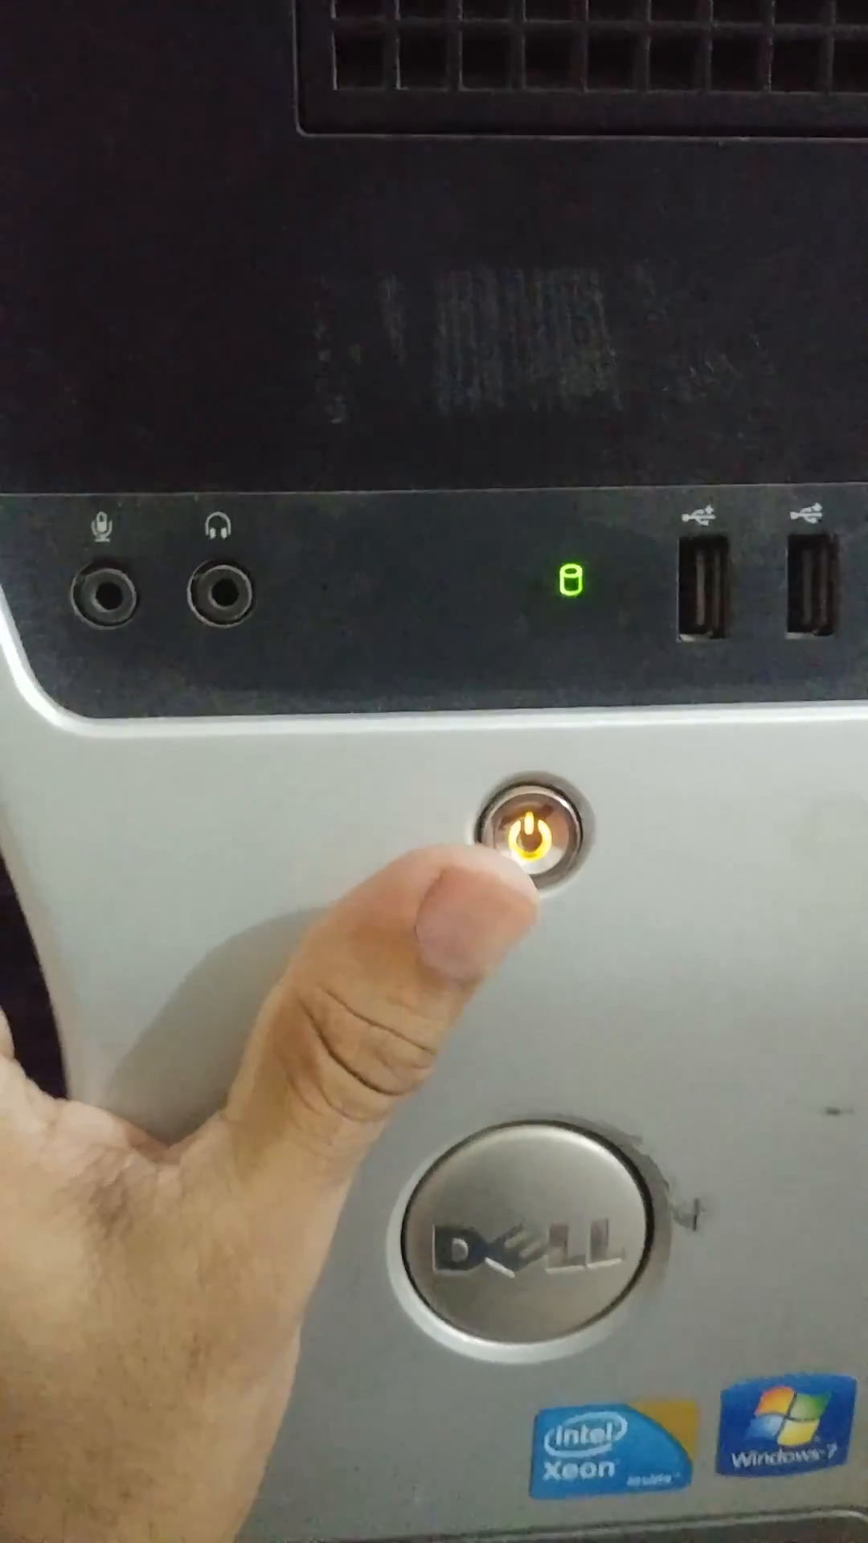
{"action": "left_click", "coordinate": [529, 857]}
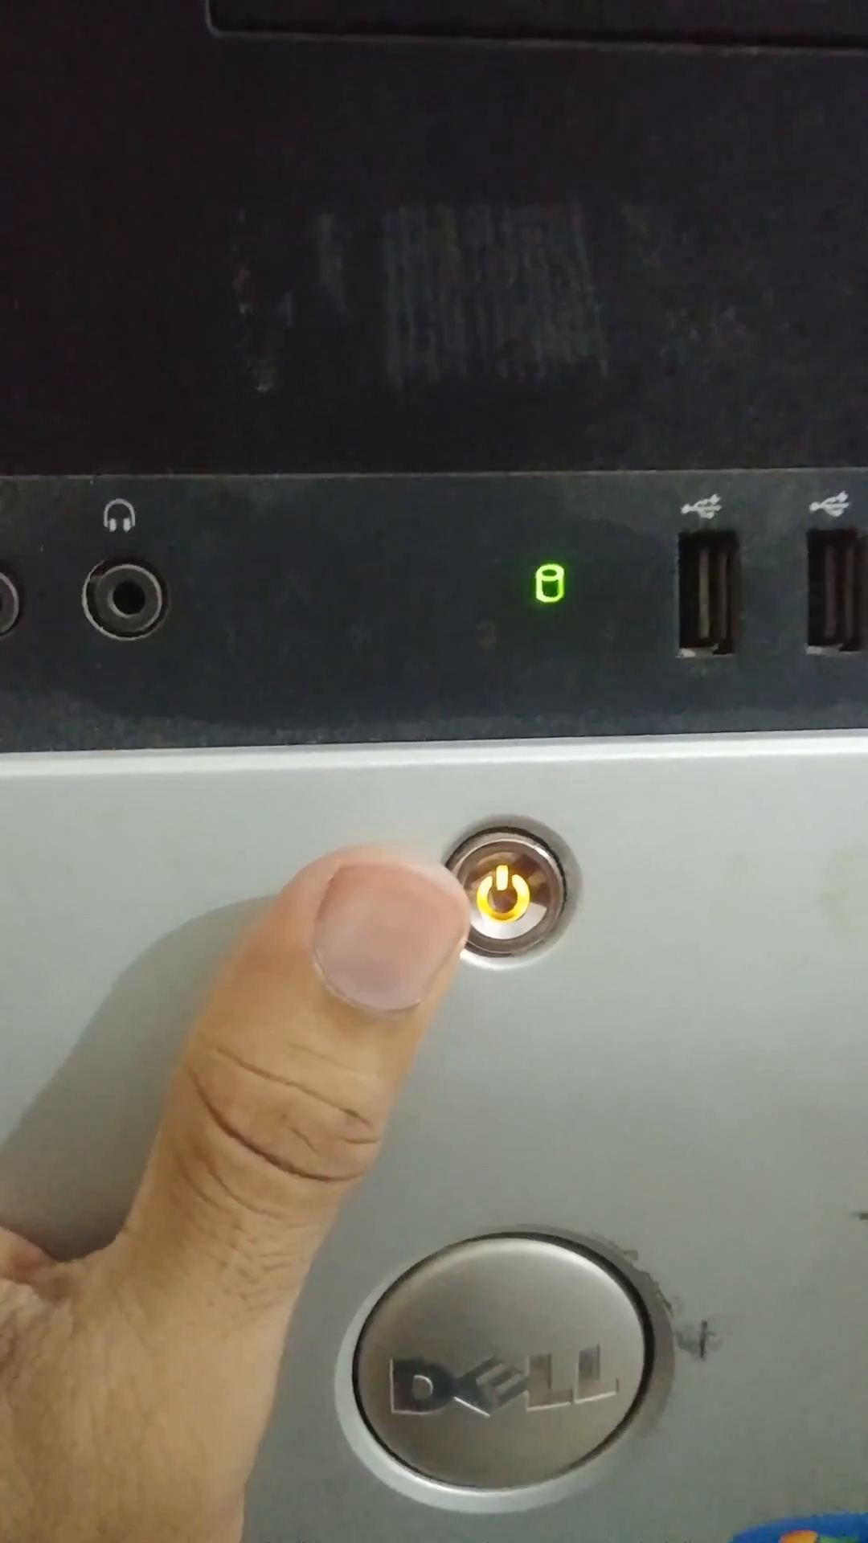
{"action": "left_click", "coordinate": [505, 915]}
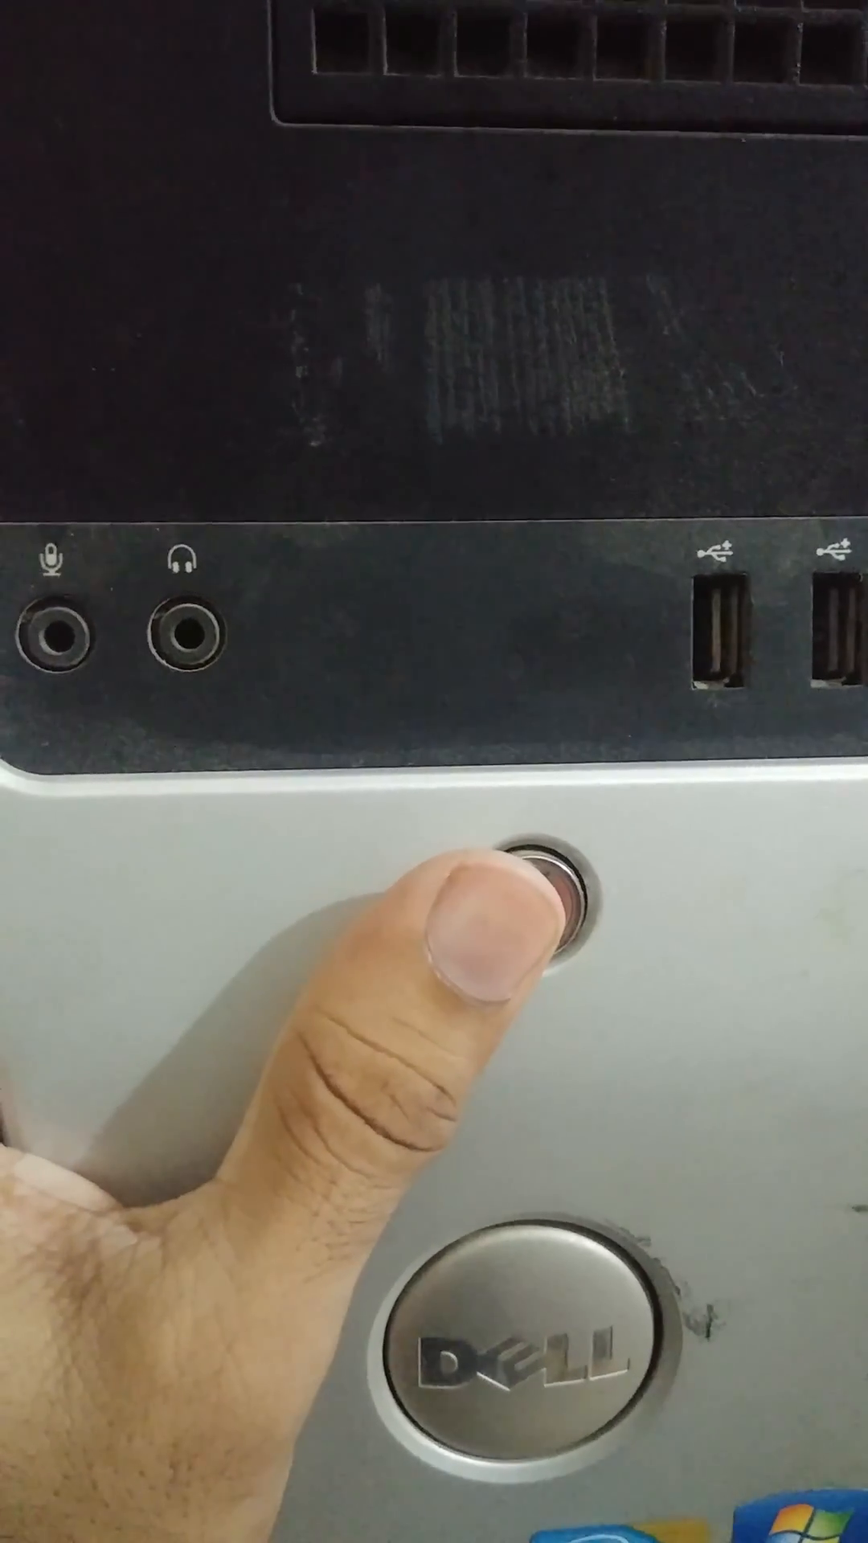
{"action": "left_click", "coordinate": [540, 930]}
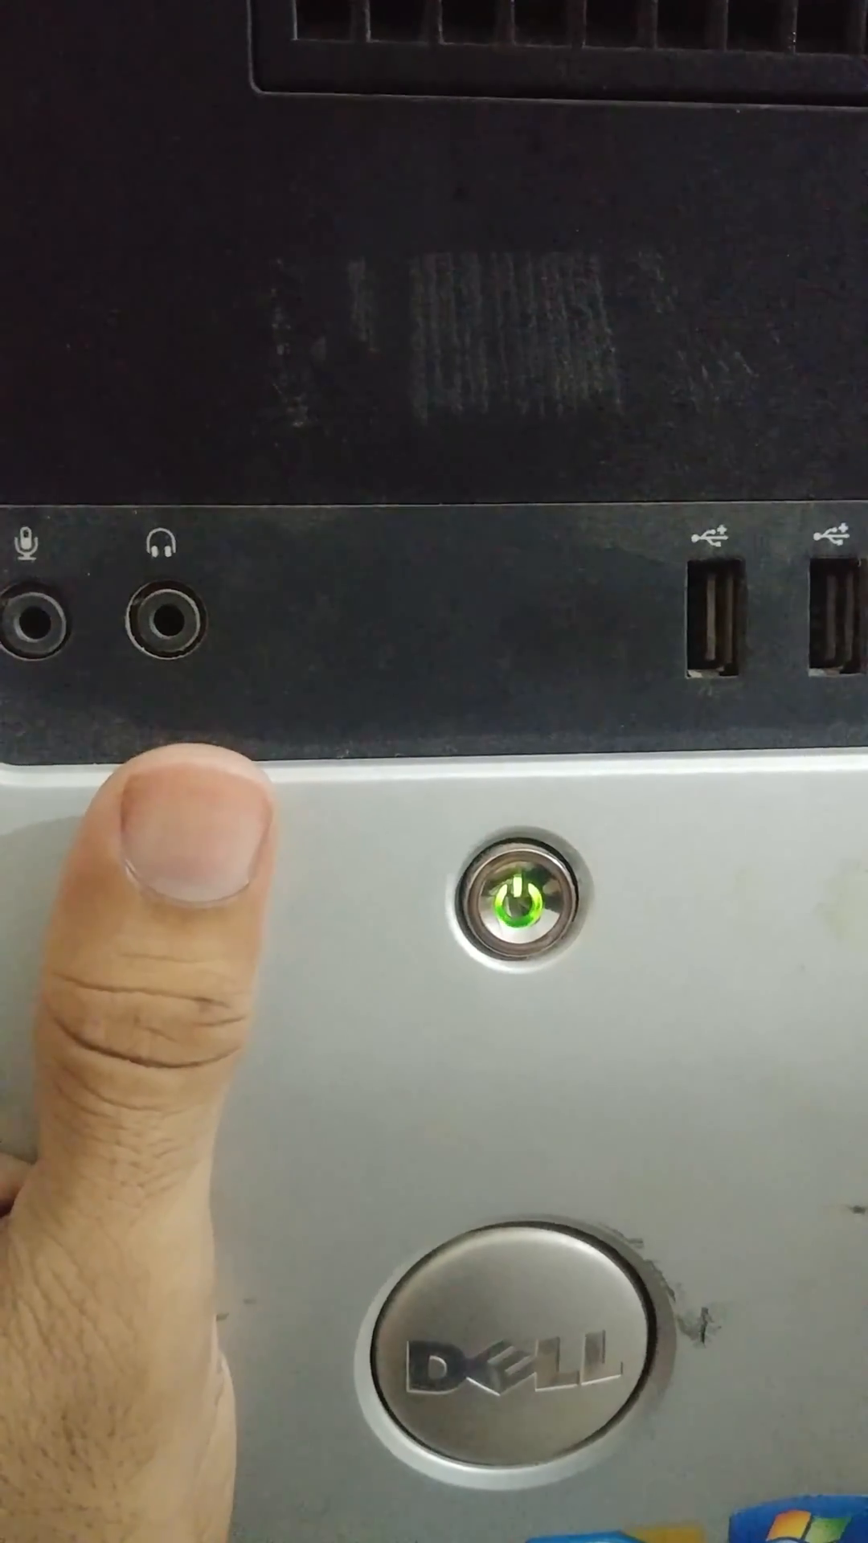